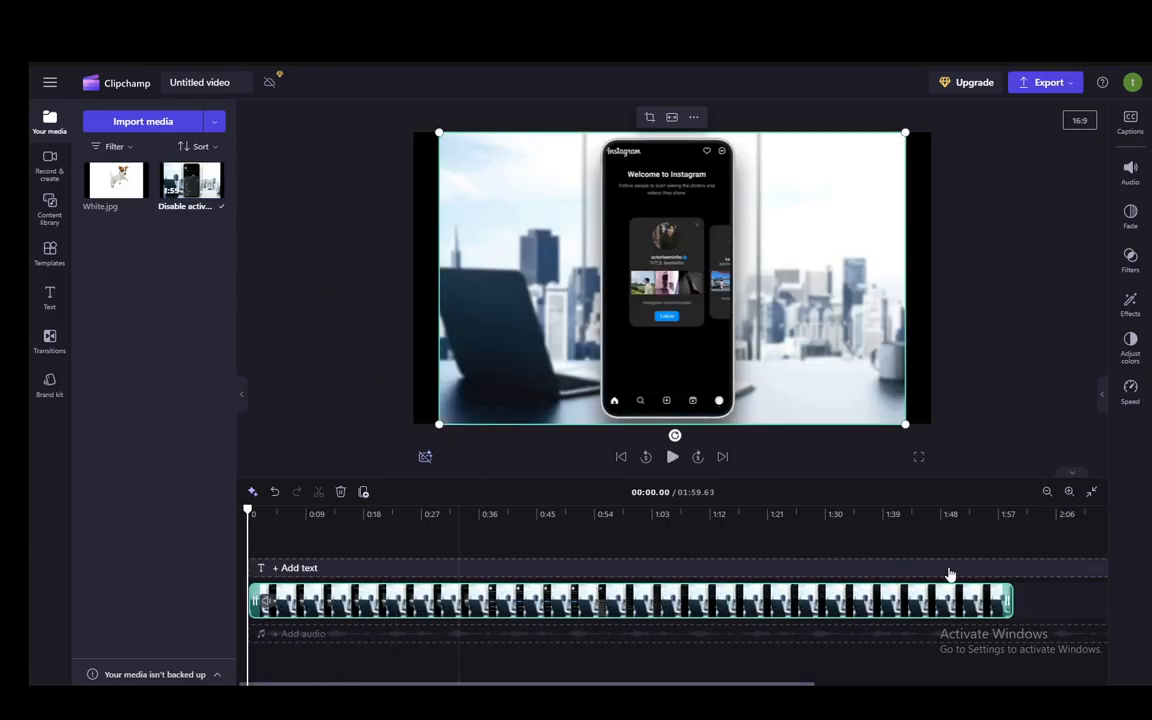
- Split the Instagram tutorial screen-recording into separate pieces at the playhead
left_click(430, 513)
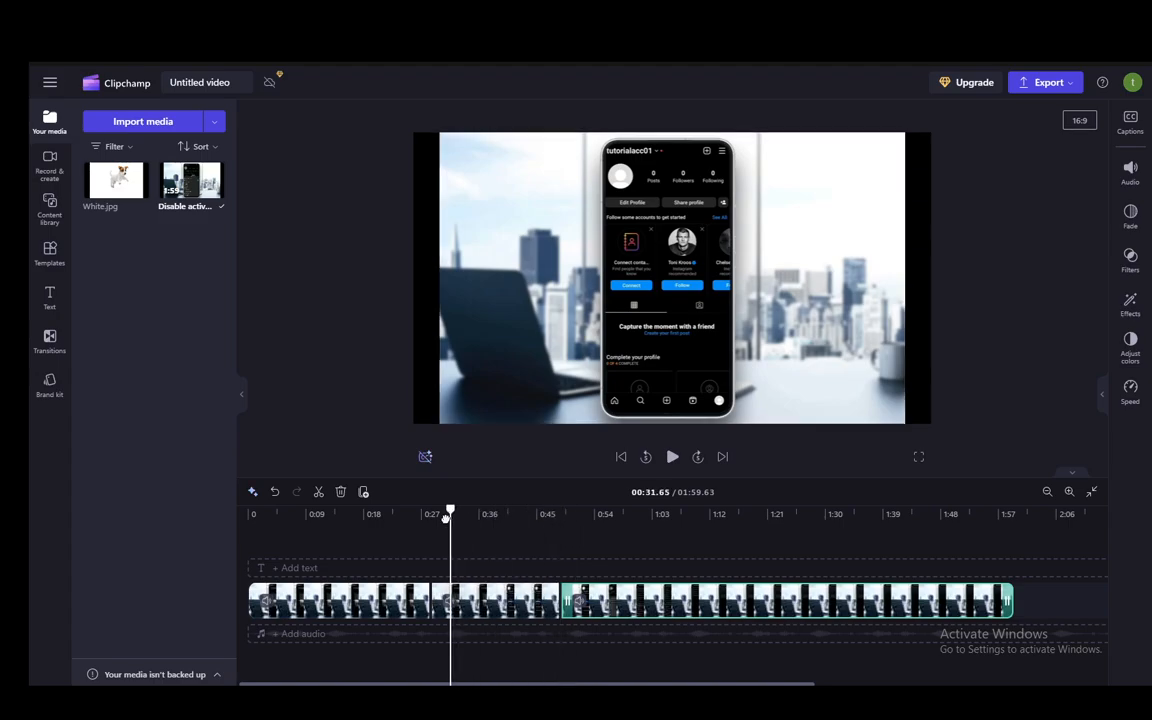
- Raise the selected piece's speed above 1x, shortening the video to 1:40.68
left_click(1130, 390)
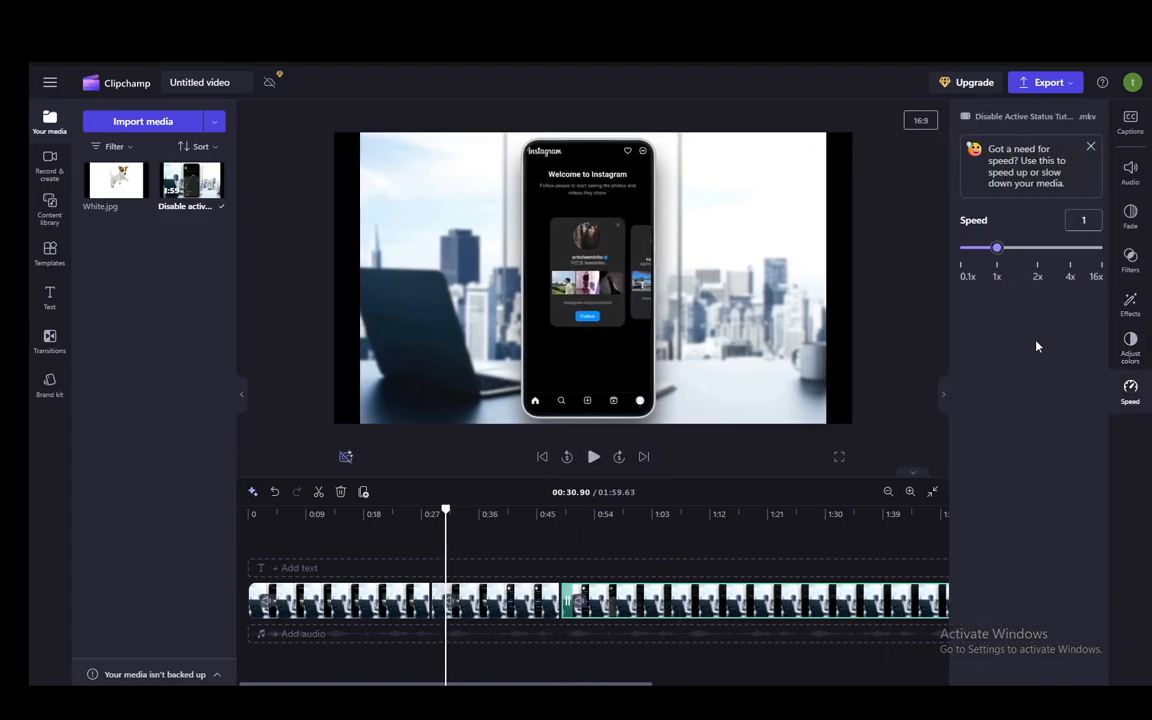
left_click_drag(996, 247, 1064, 247)
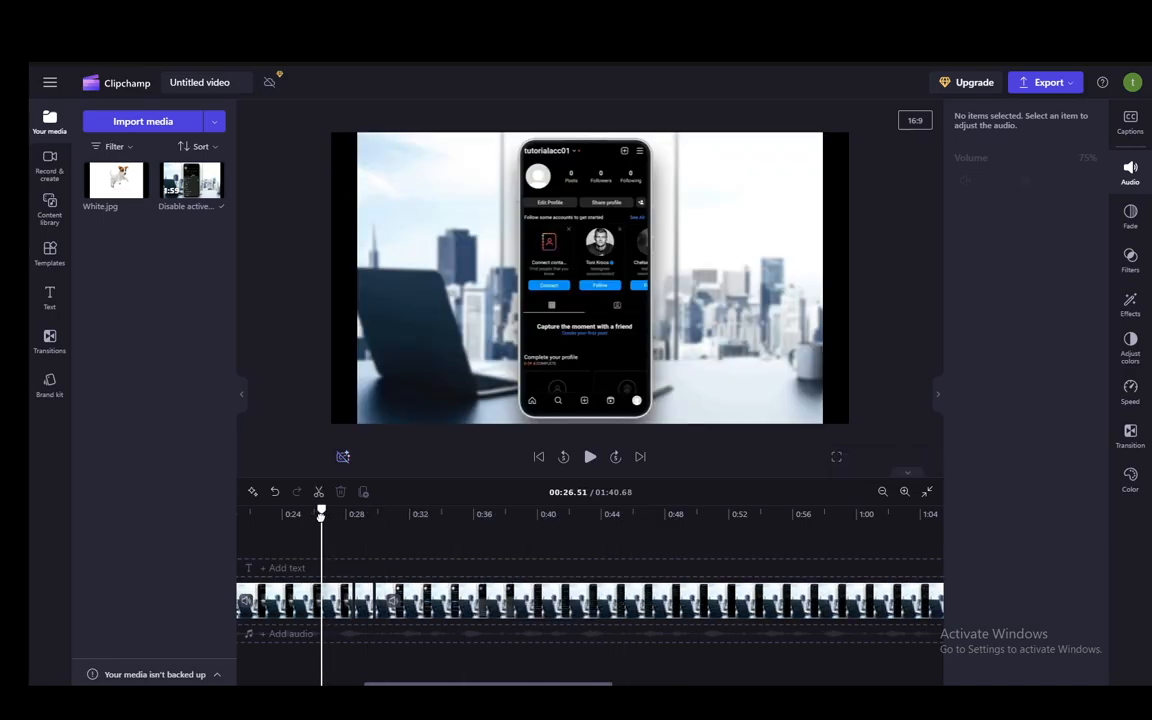
- Move the playhead to about 0:29 and bring up the next piece's speed settings
left_click_drag(321, 513, 344, 513)
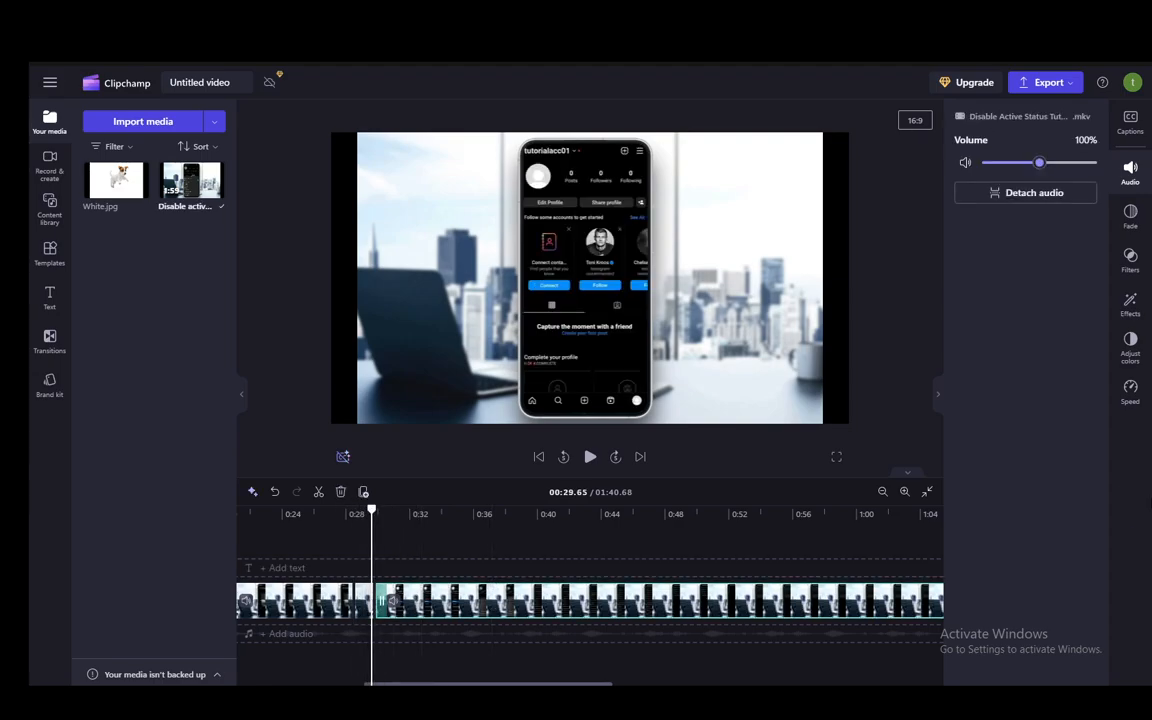
left_click(1130, 392)
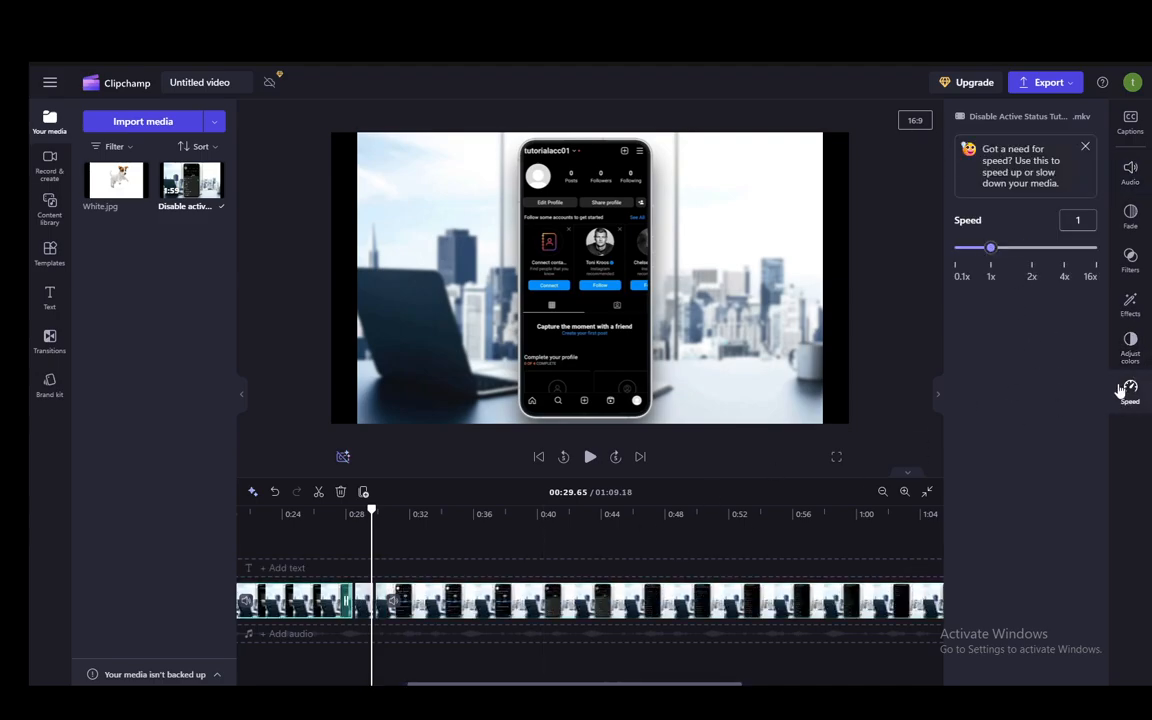
- Slow the piece so the video lasts 1:28.22, leaving it with no colour filter
left_click_drag(990, 247, 975, 247)
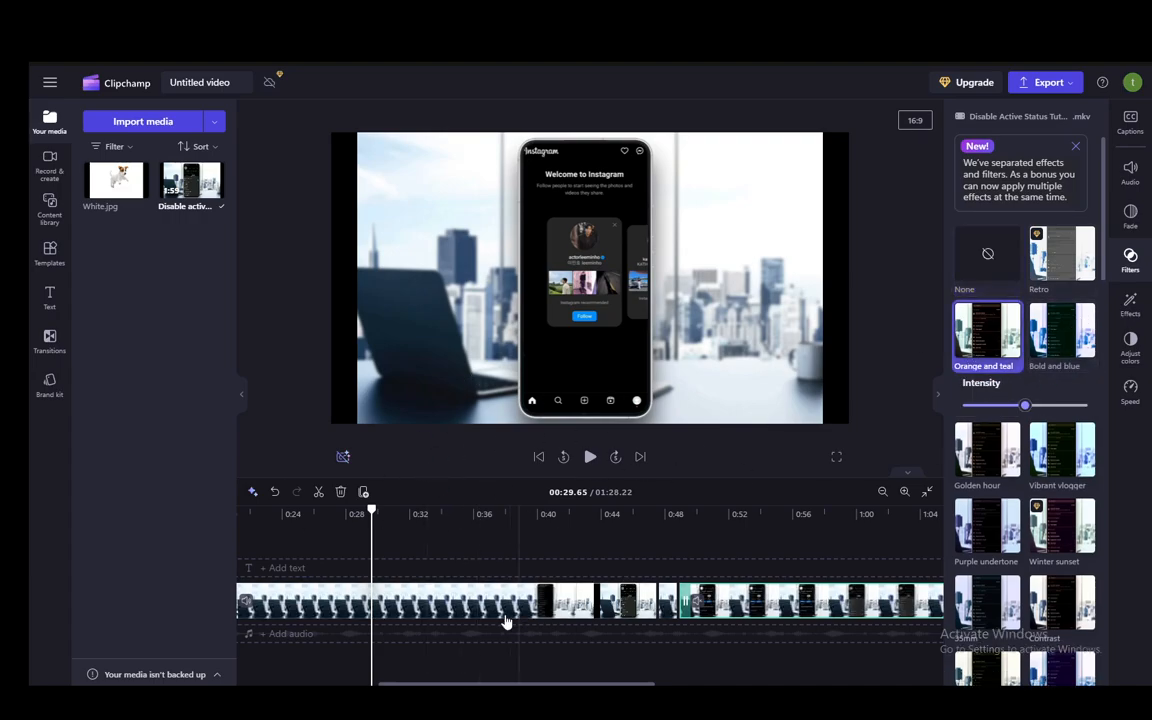
left_click(987, 253)
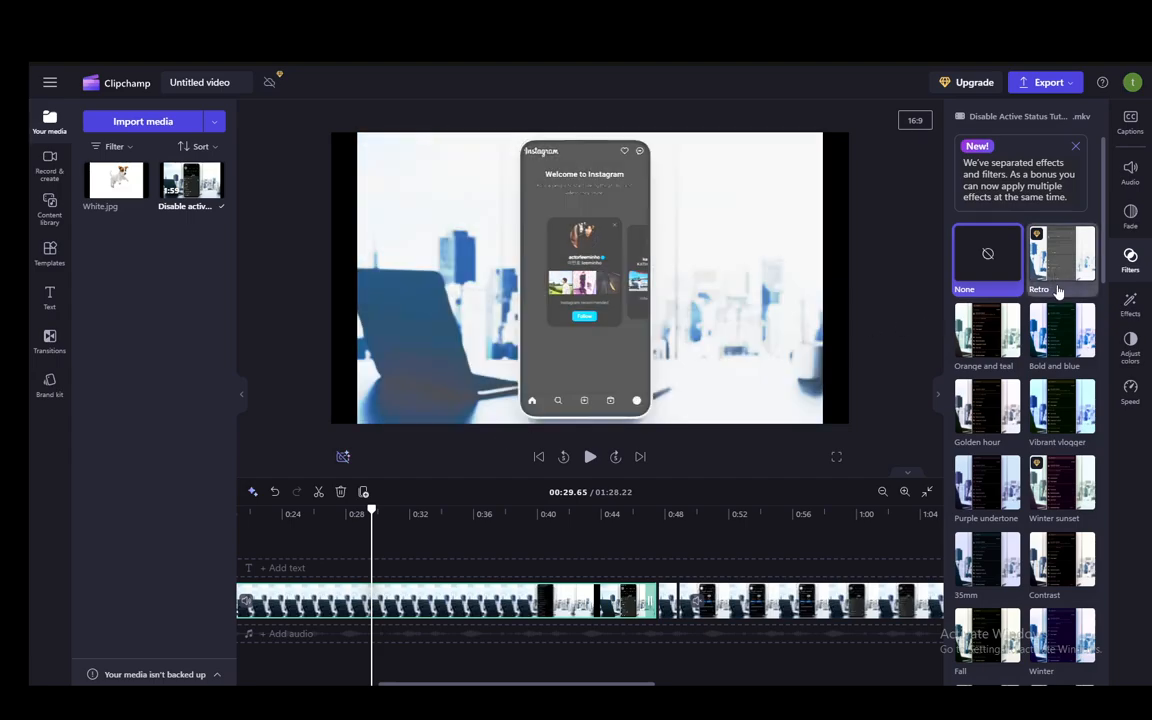
left_click(987, 253)
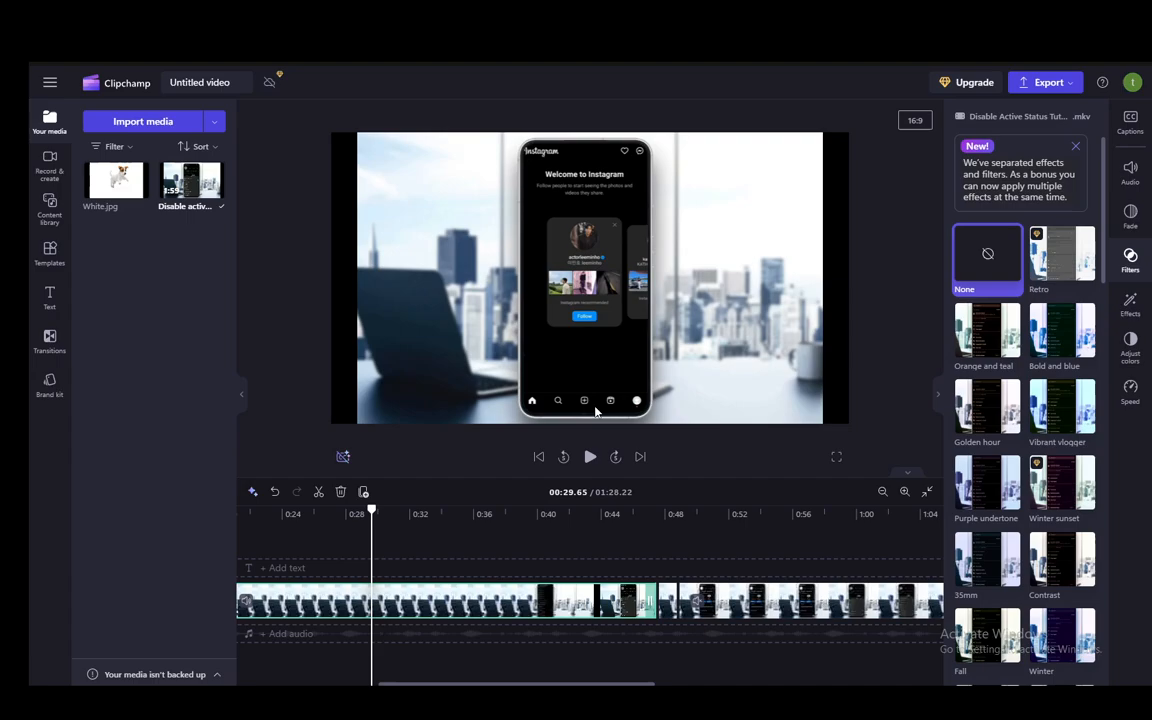